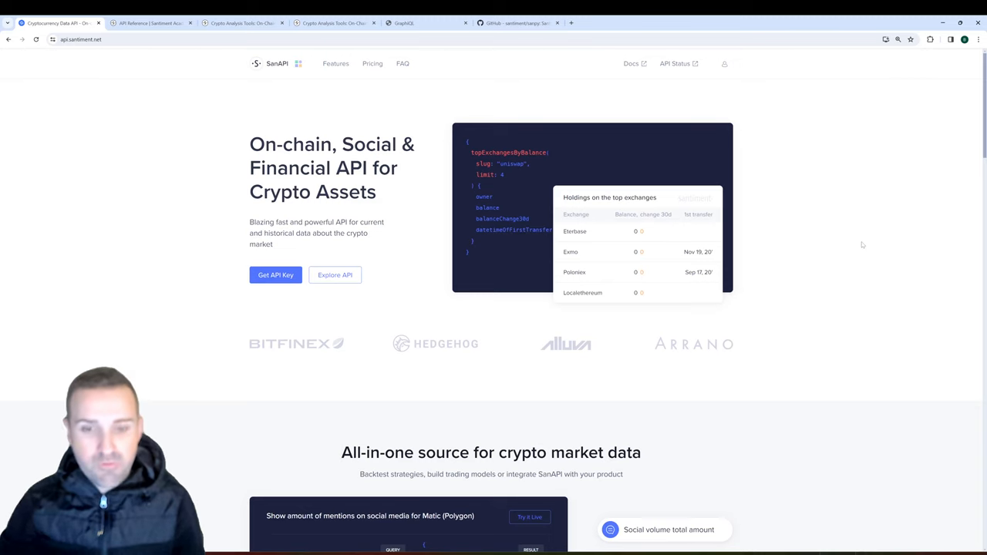
Scroll through the SanAPI Overview docs down to the GraphQL example query
{"action": "scroll", "scroll_direction": "down", "scroll_amount": 3}
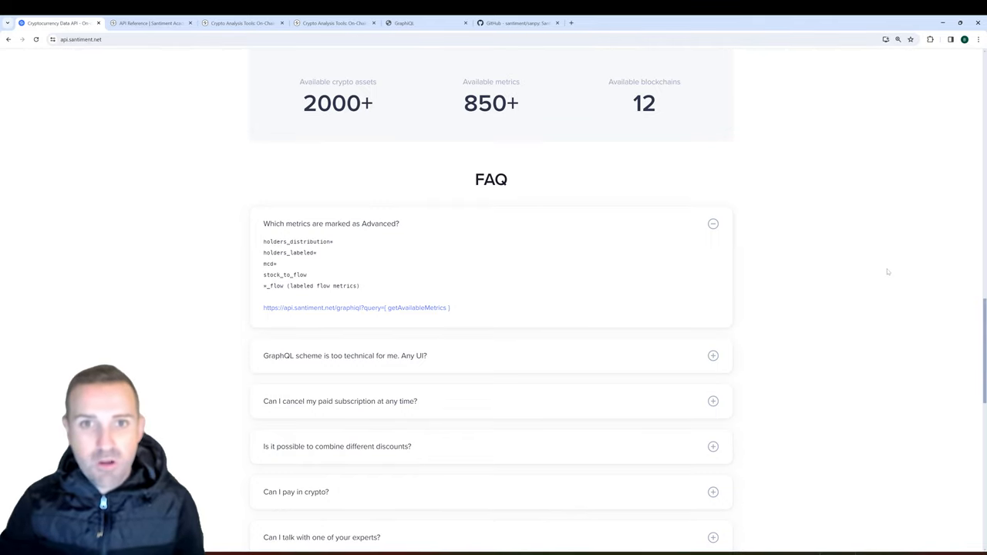
{"action": "scroll", "scroll_direction": "down", "scroll_amount": 3}
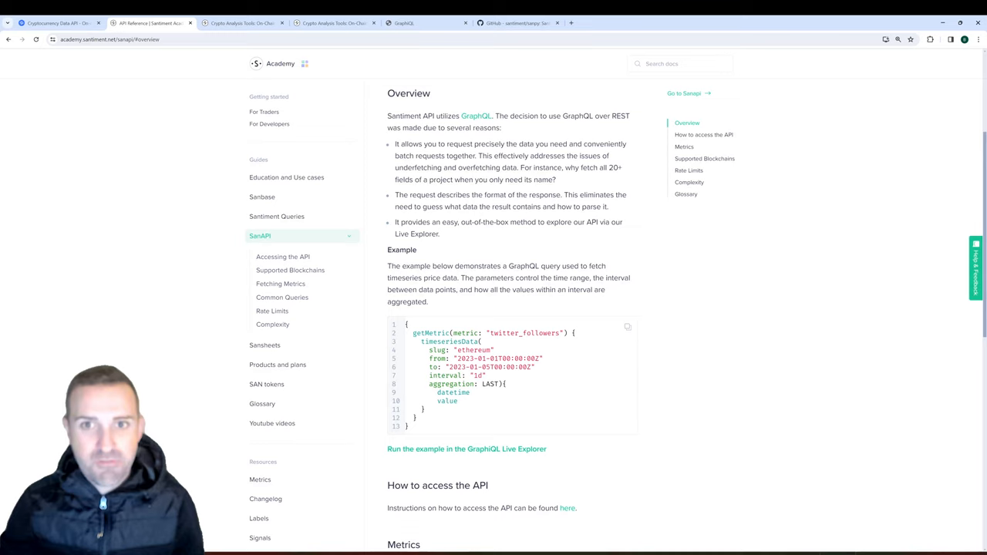
{"action": "scroll", "scroll_direction": "down", "scroll_amount": 3}
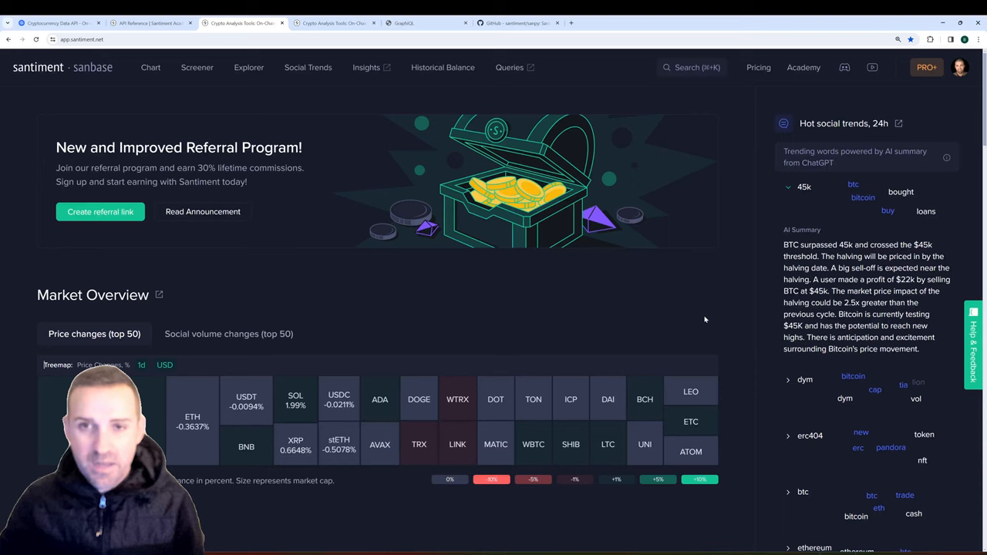
Show the Sanbase home page with the referral banner and Market Overview heatmap
{"action": "left_click", "coordinate": [960, 68]}
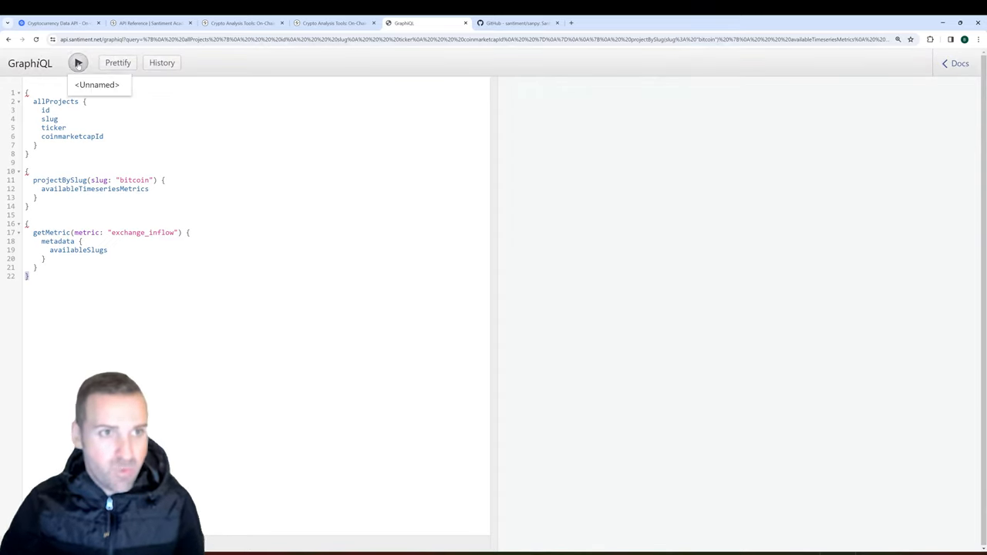
Run the three-part GraphiQL query, getting 'anonymous operation must be the only defined operation' errors
{"action": "left_click", "coordinate": [77, 62]}
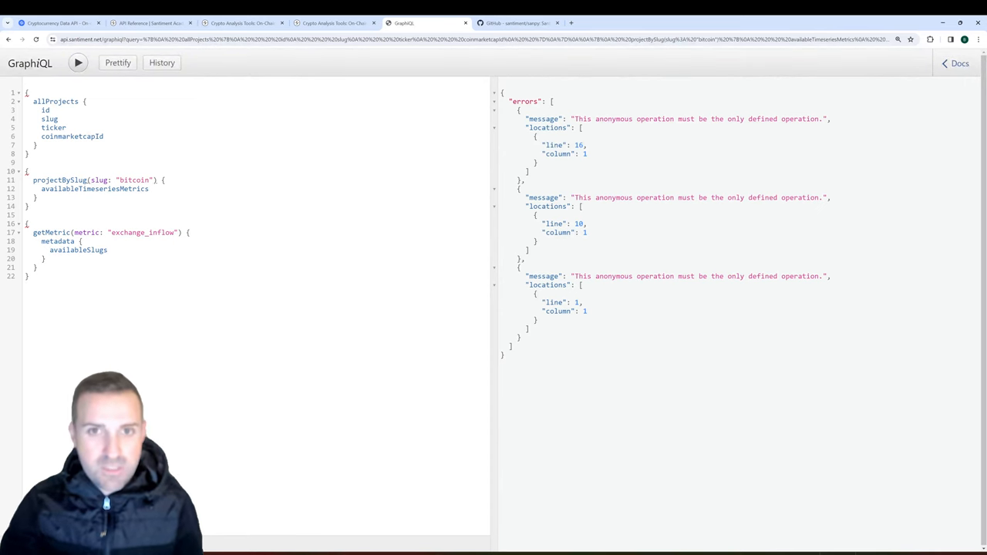
{"action": "left_click", "coordinate": [517, 23]}
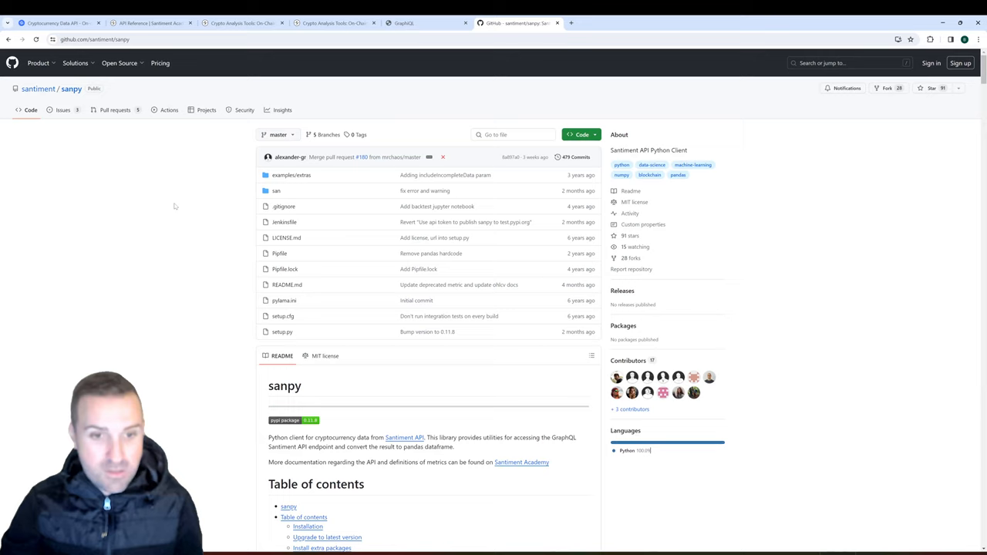
{"action": "mouse_move", "coordinate": [506, 466]}
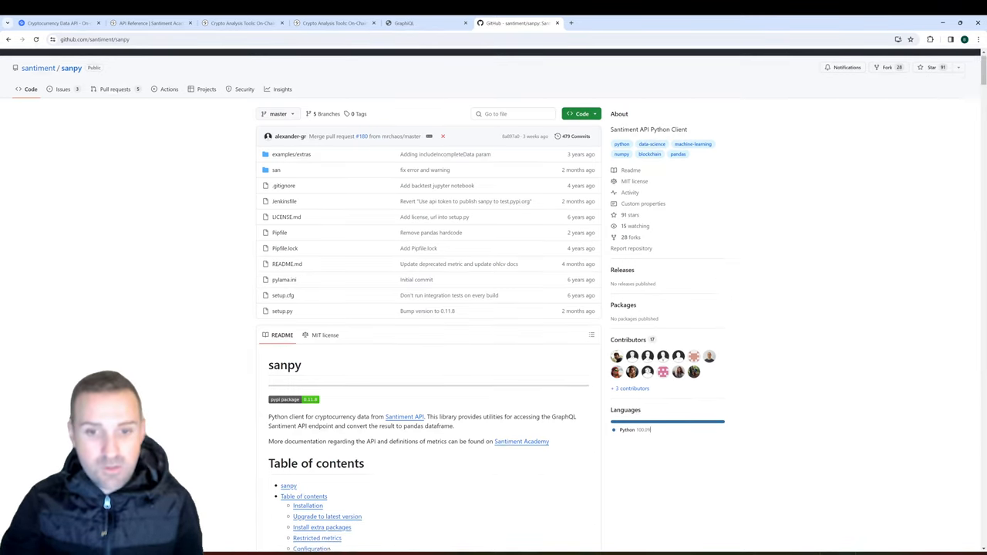
Scroll the sanpy README to its table of contents covering installation, configuration and metrics
{"action": "scroll", "scroll_direction": "down", "scroll_amount": 3}
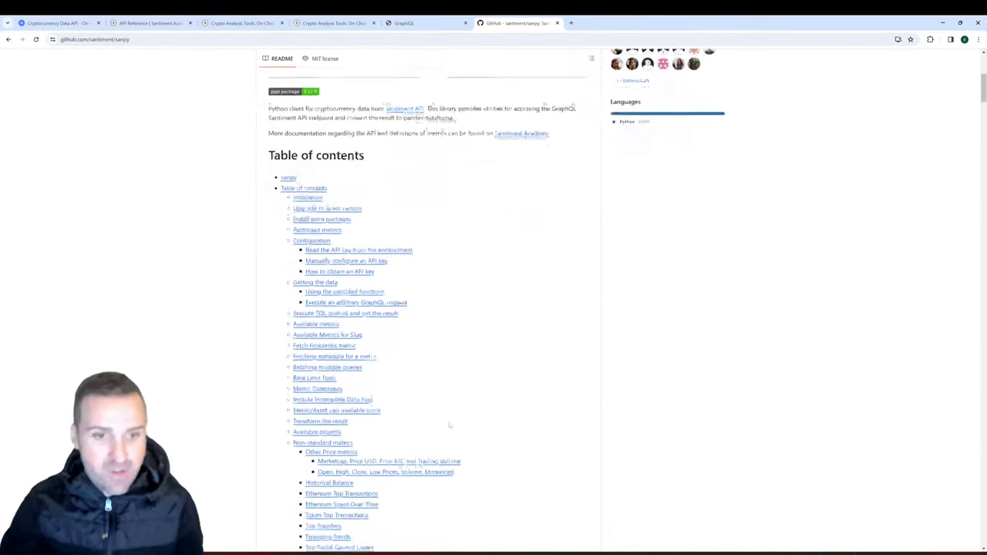
{"action": "scroll", "scroll_direction": "up", "scroll_amount": 3}
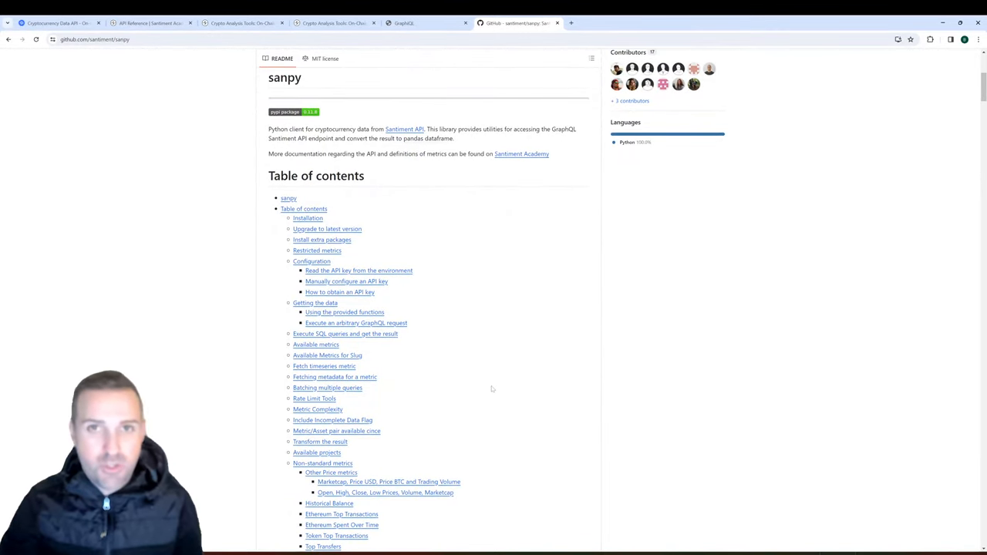